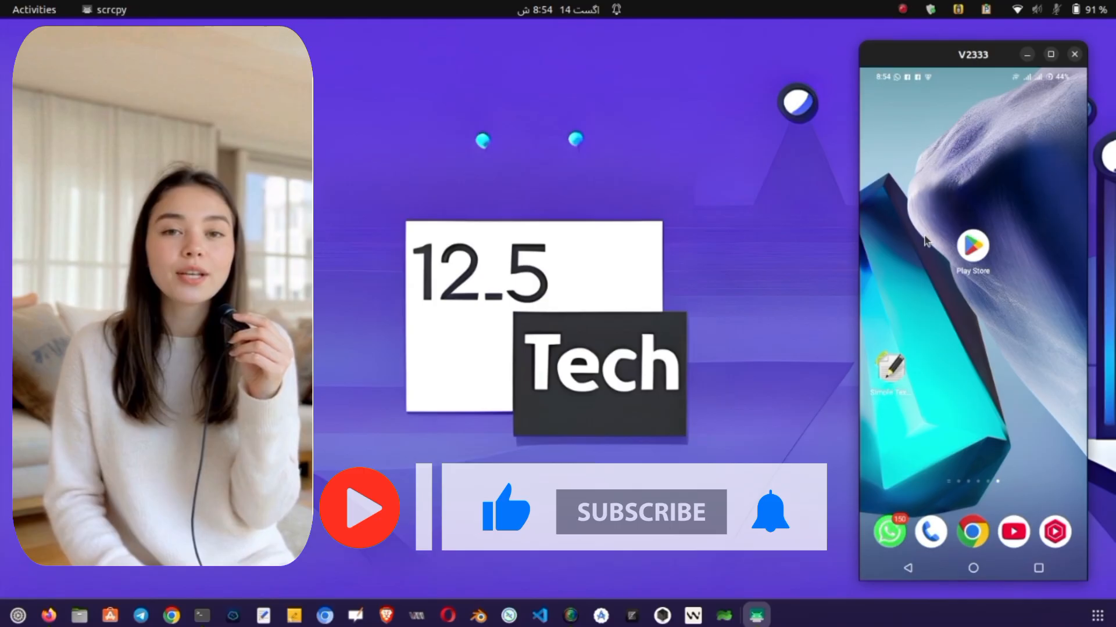
Search the Play Store for 'http custom' and launch the installed HTTP Custom app.
left_click(972, 247)
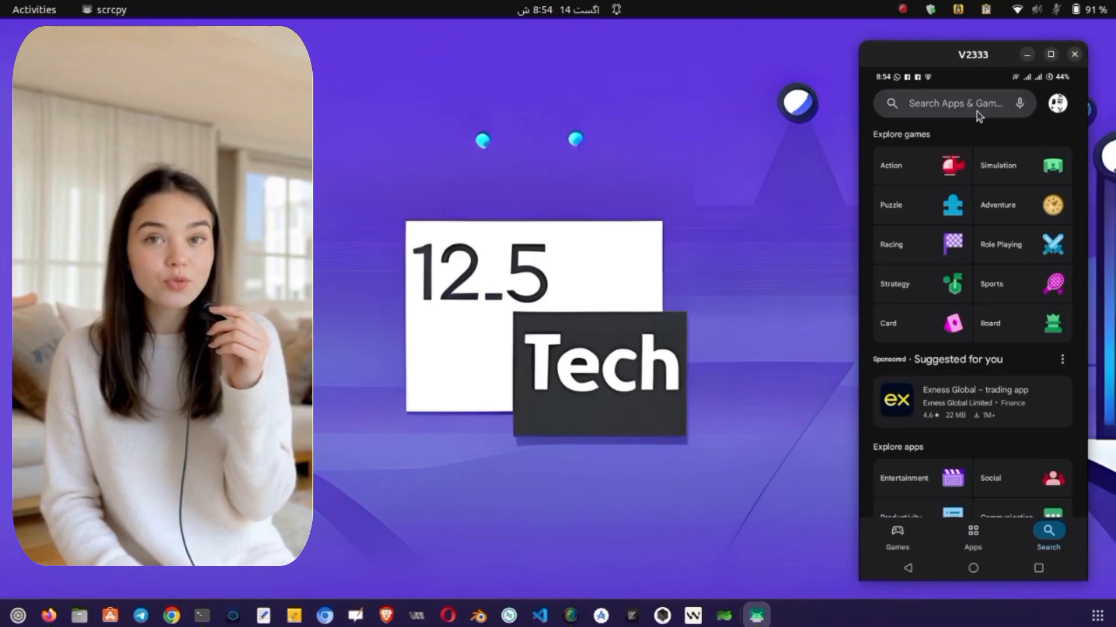
type("http custom")
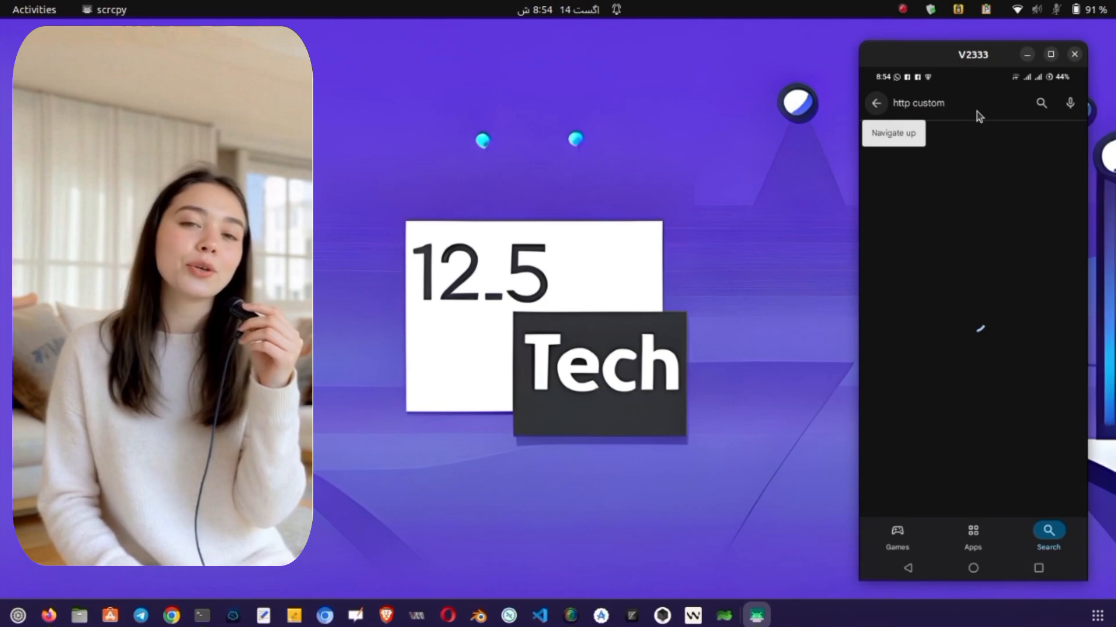
left_click(1040, 102)
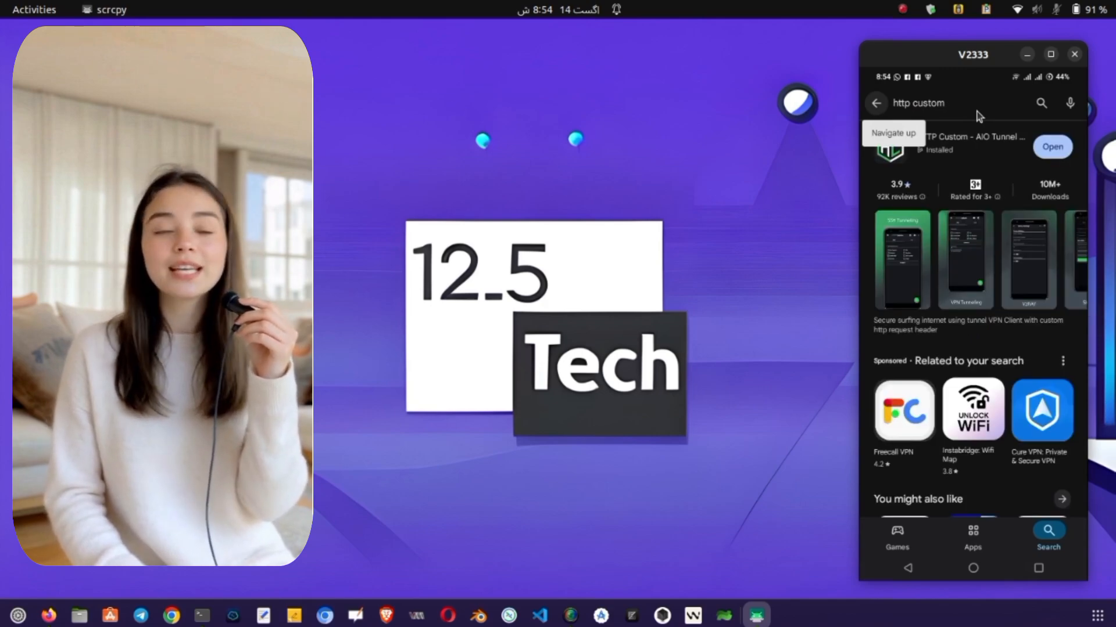
mouse_move(994, 146)
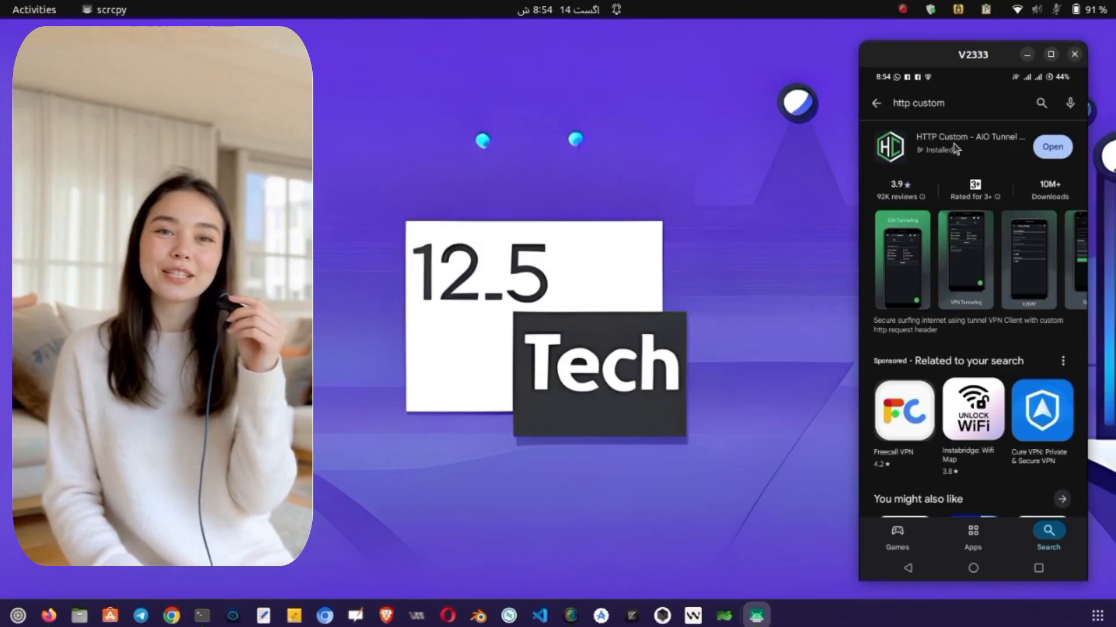
left_click(969, 146)
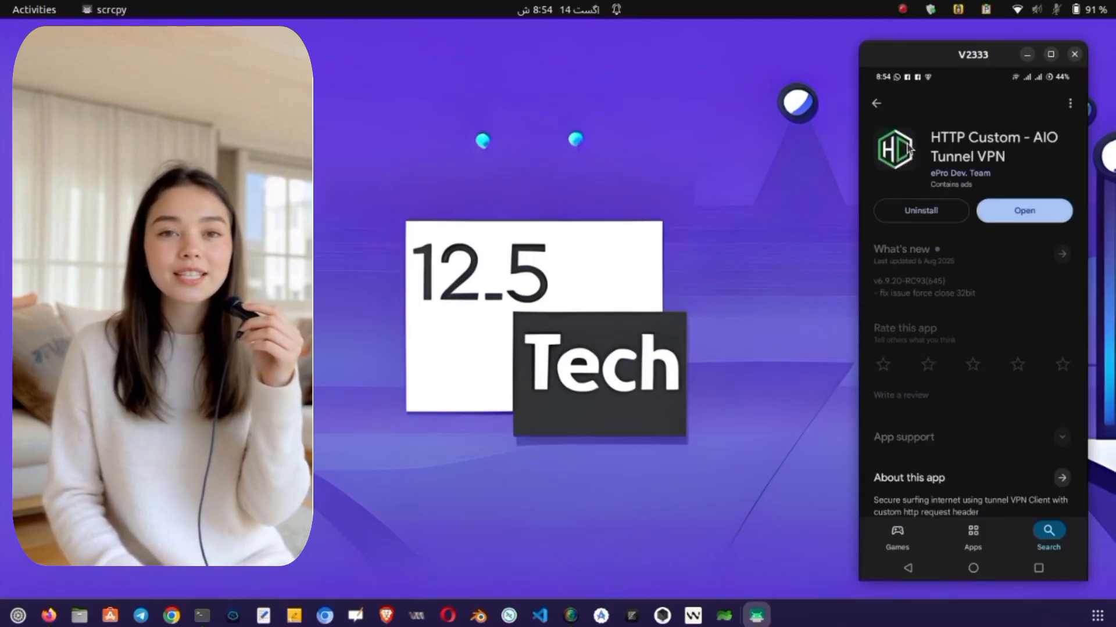
scroll("down", 3)
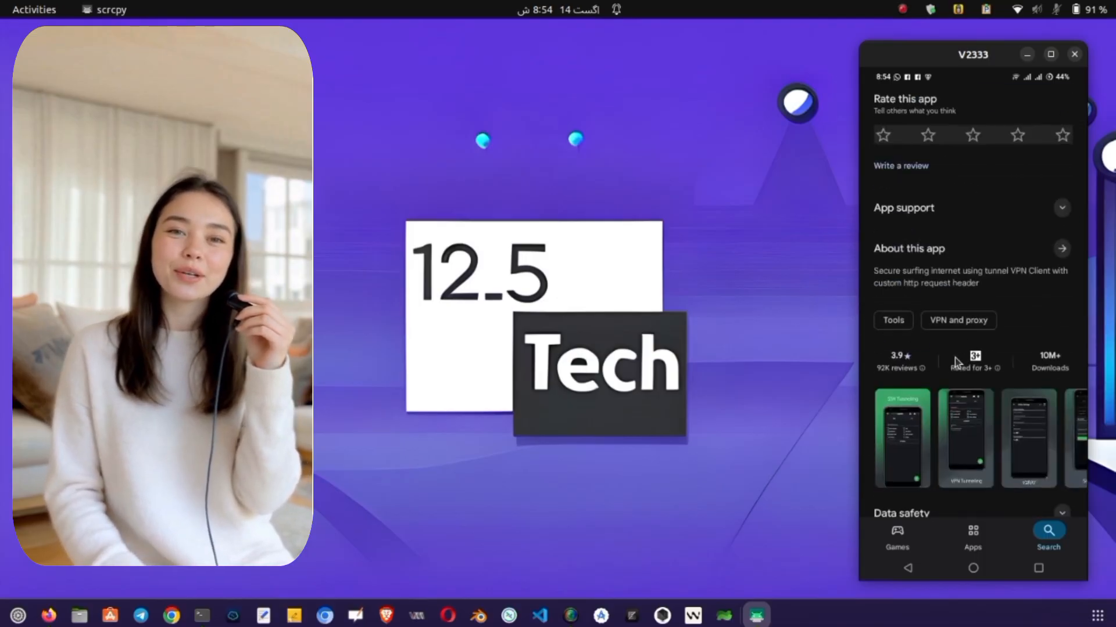
scroll("down", 3)
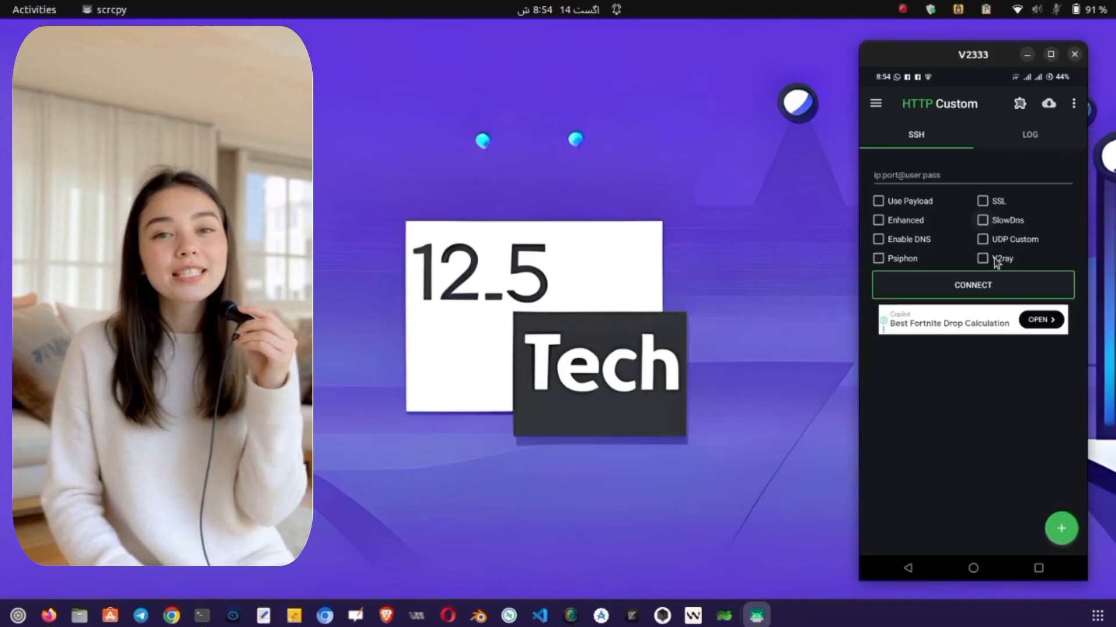
Enable UDP Custom and paste the Http Custom server string copied from Firefox.
left_click(982, 239)
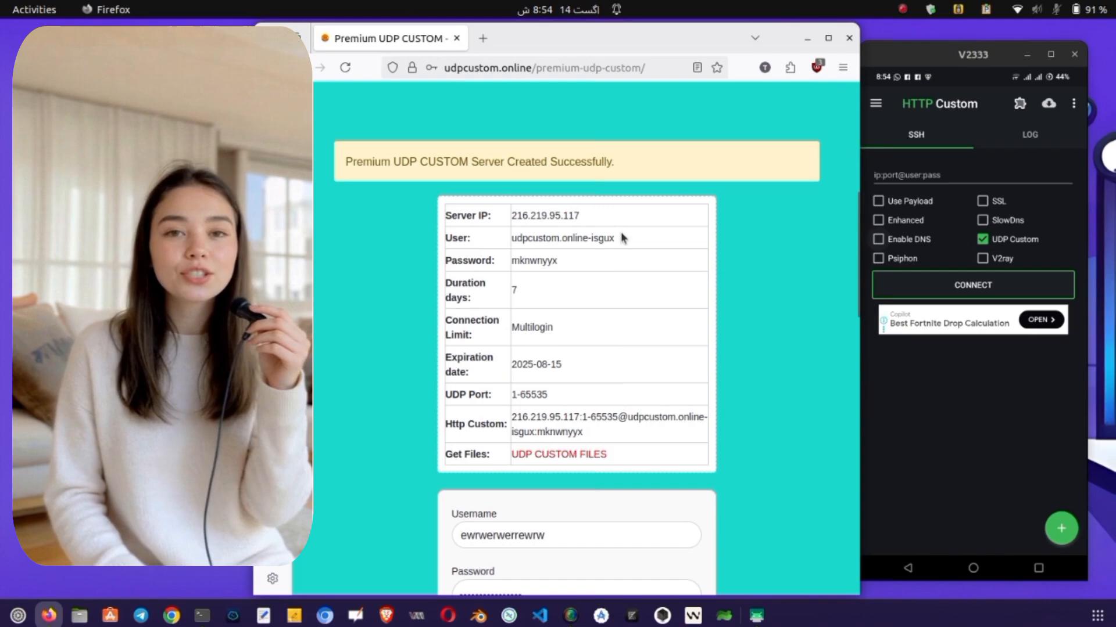
scroll("up", 3)
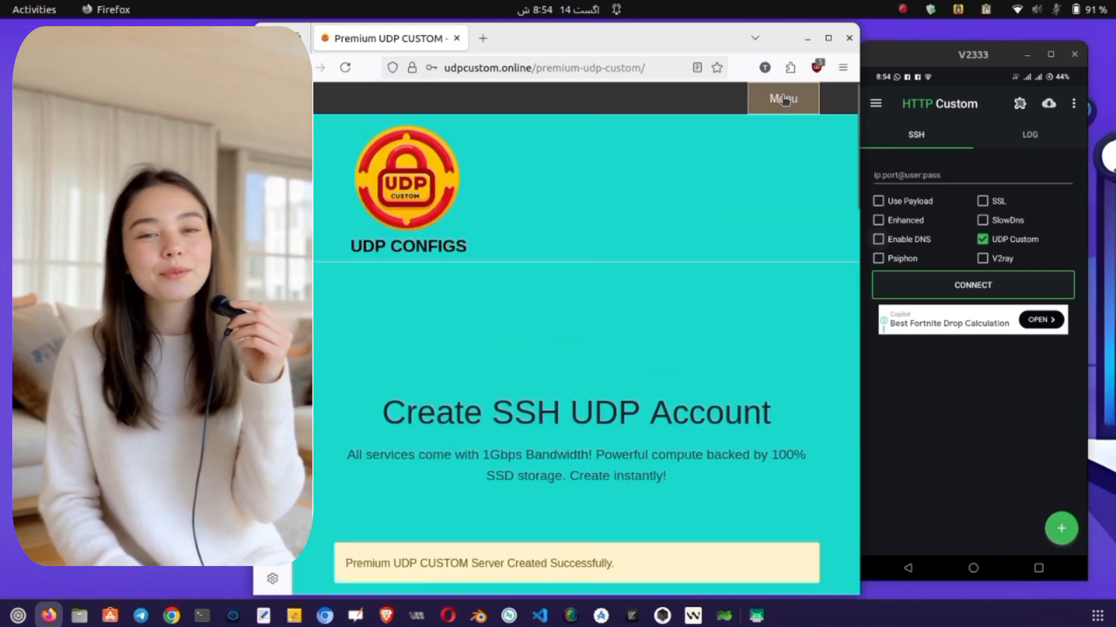
left_click(782, 98)
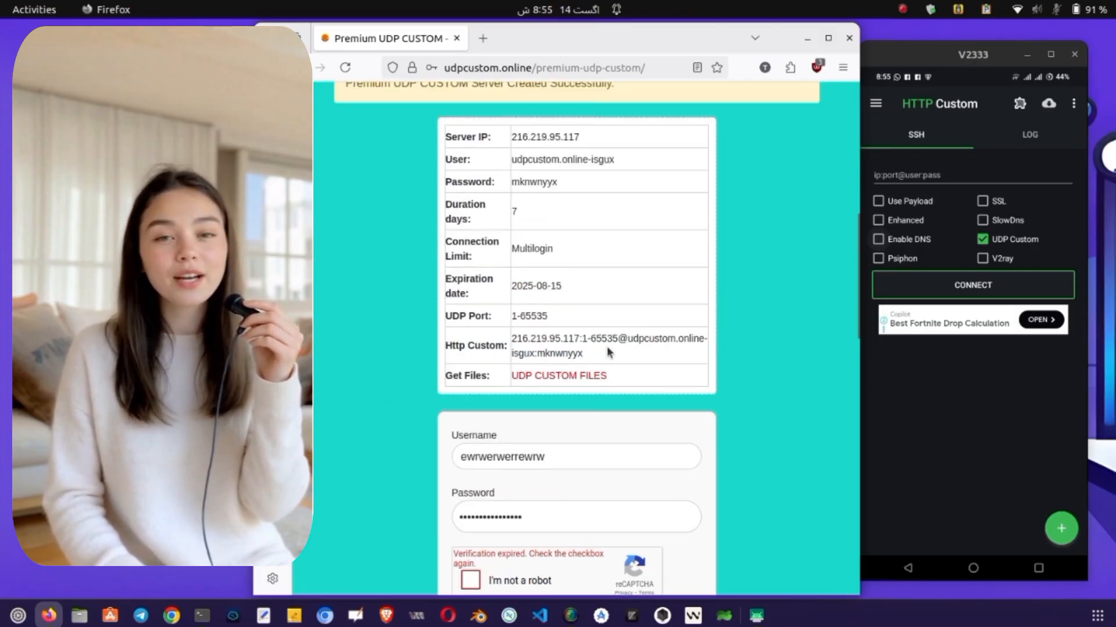
double_click(608, 345)
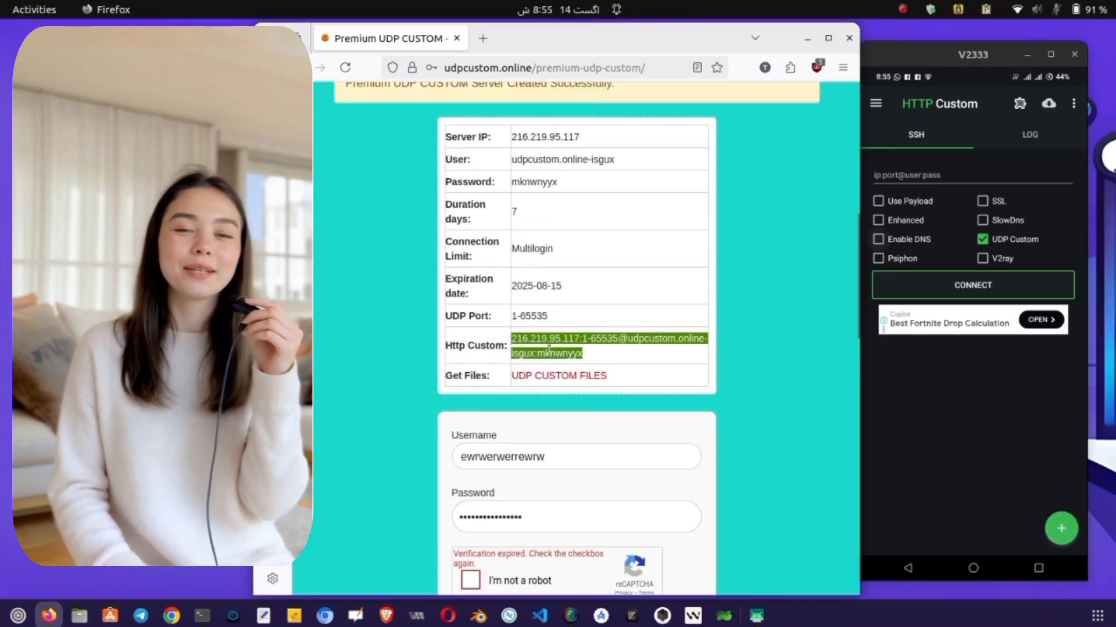
left_click(967, 176)
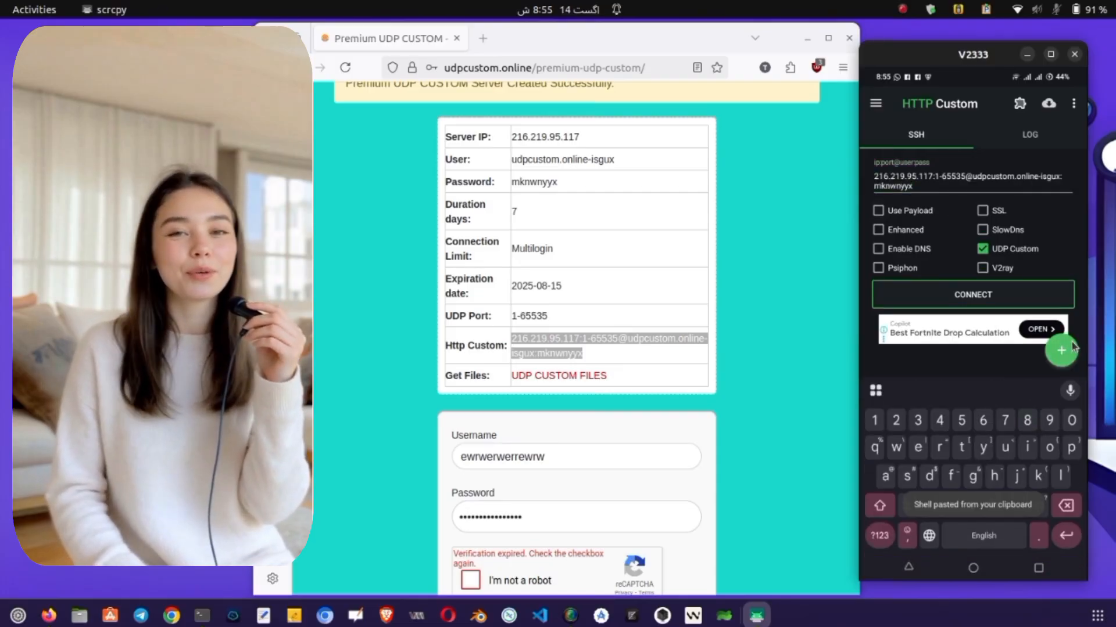
Save the current UDP setup as a config file named 'cloud'.
left_click(1061, 349)
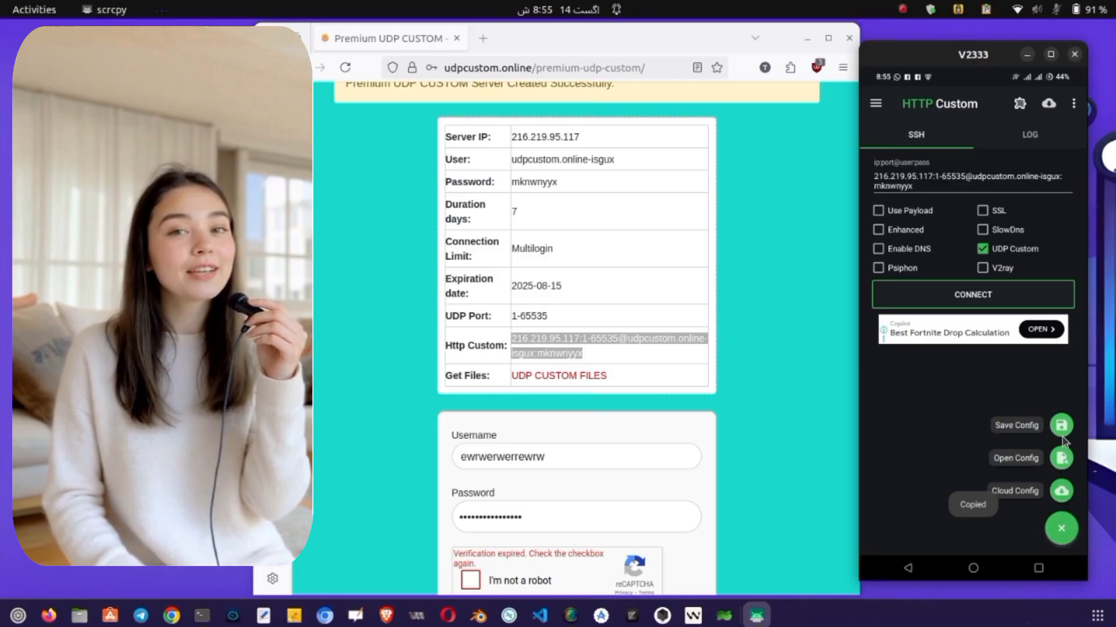
left_click(1015, 425)
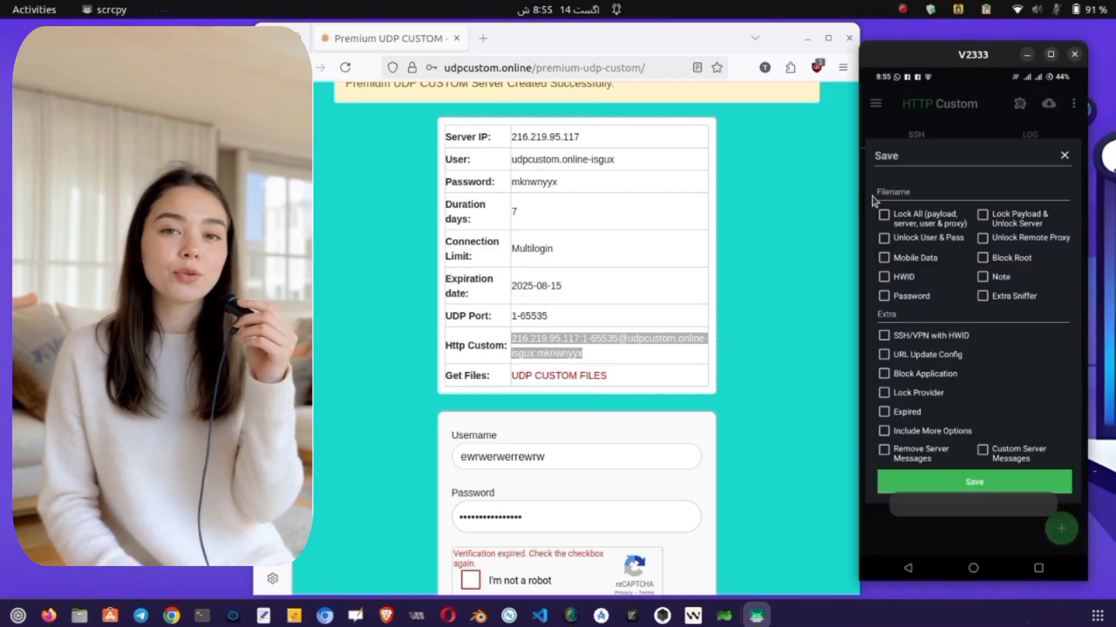
left_click(967, 194)
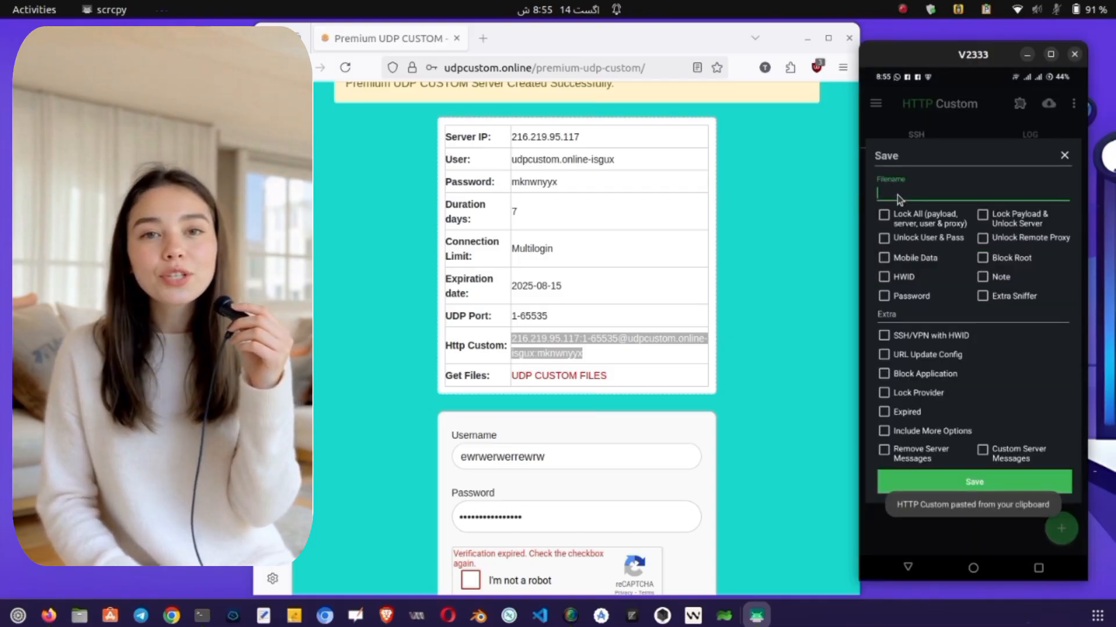
type("cloud")
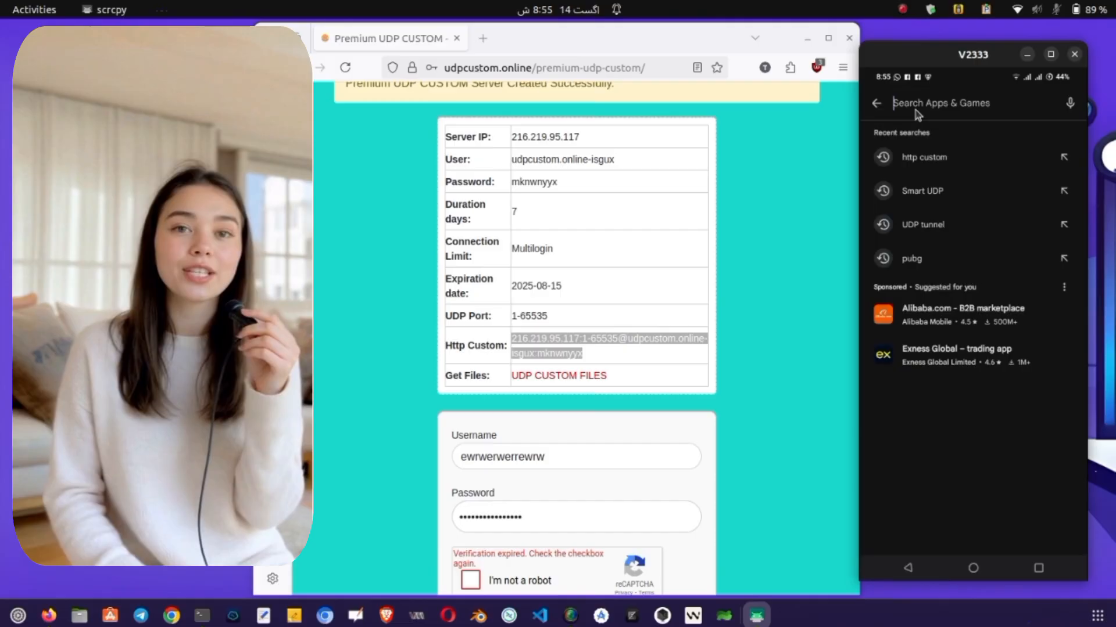
Search the Play Store for 'Google drive' and open the installed Drive app.
type("goo")
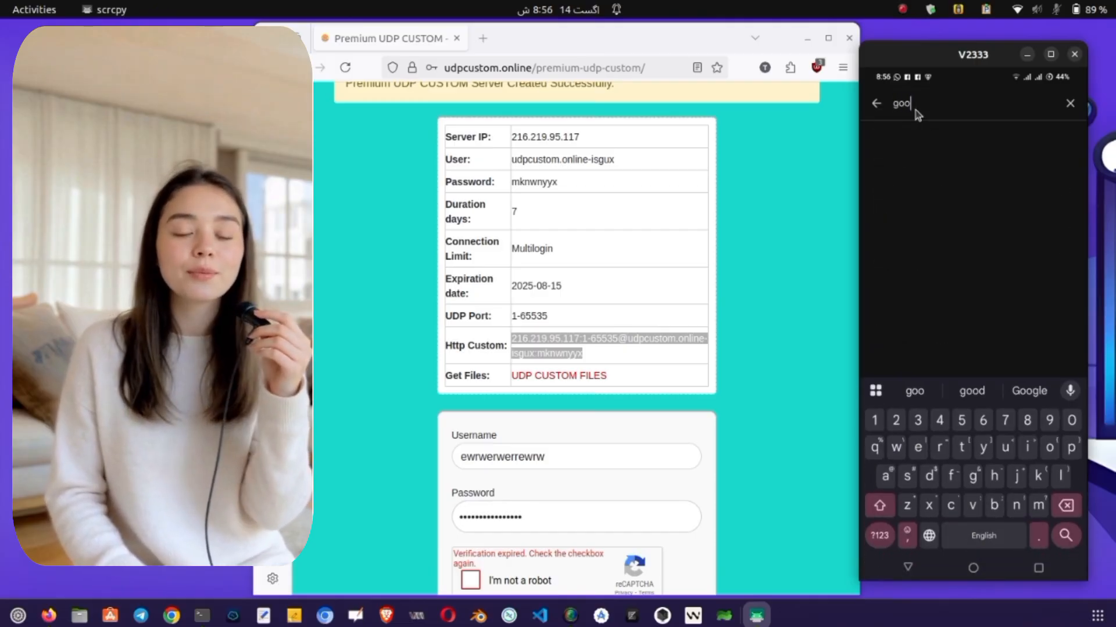
type("Google drive")
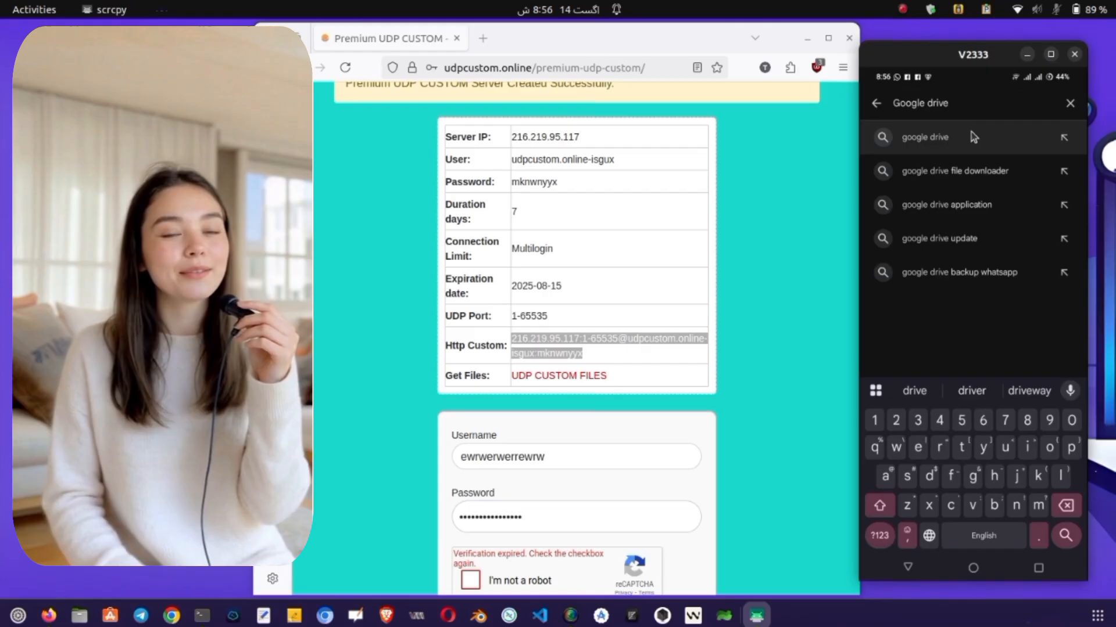
left_click(925, 136)
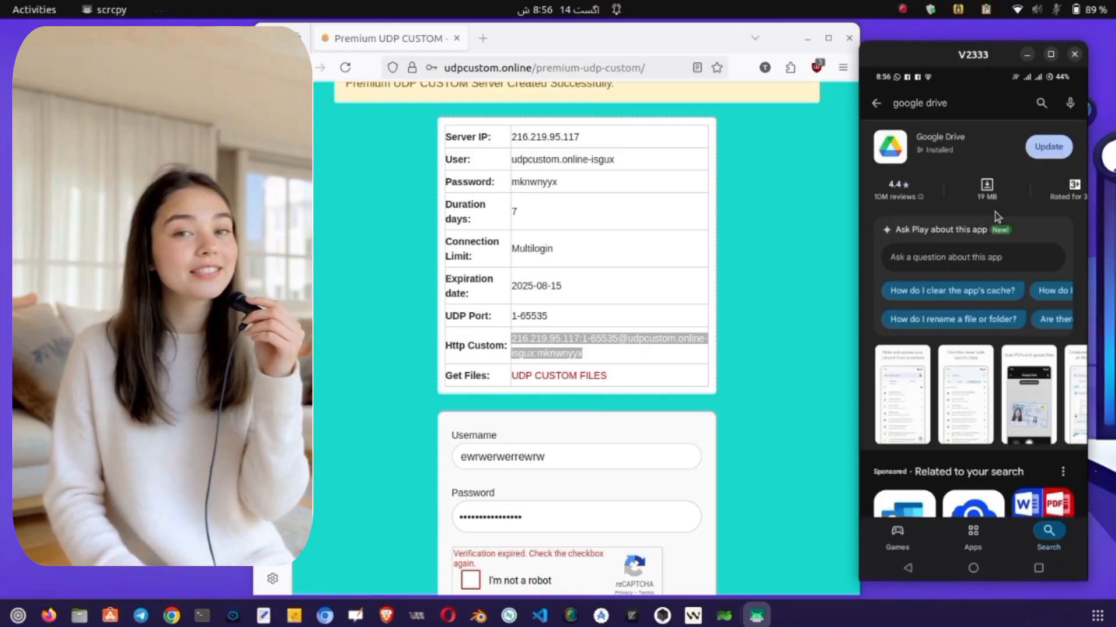
left_click(1047, 146)
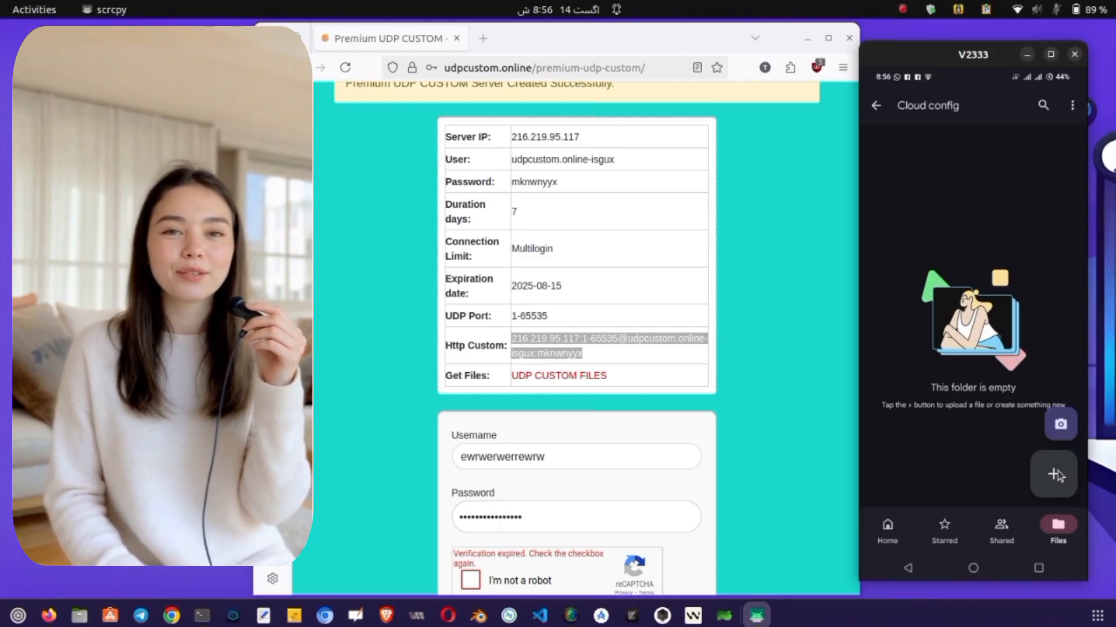
Upload cloudconfig.hc from the HTTP Custom downloads folder into Cloud config.
left_click(1053, 475)
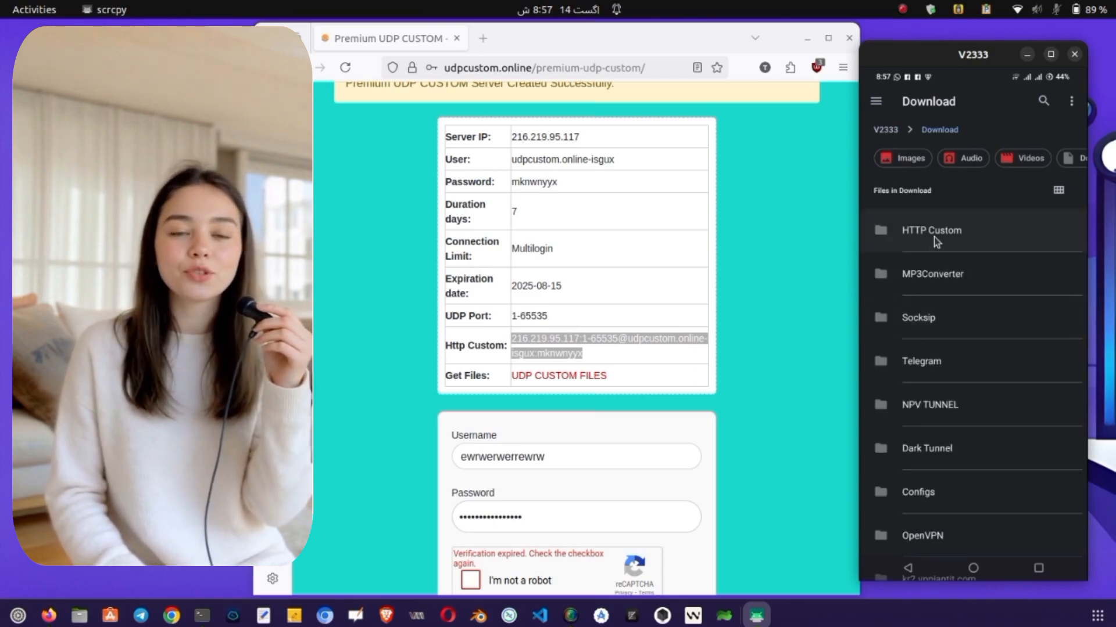
left_click(930, 230)
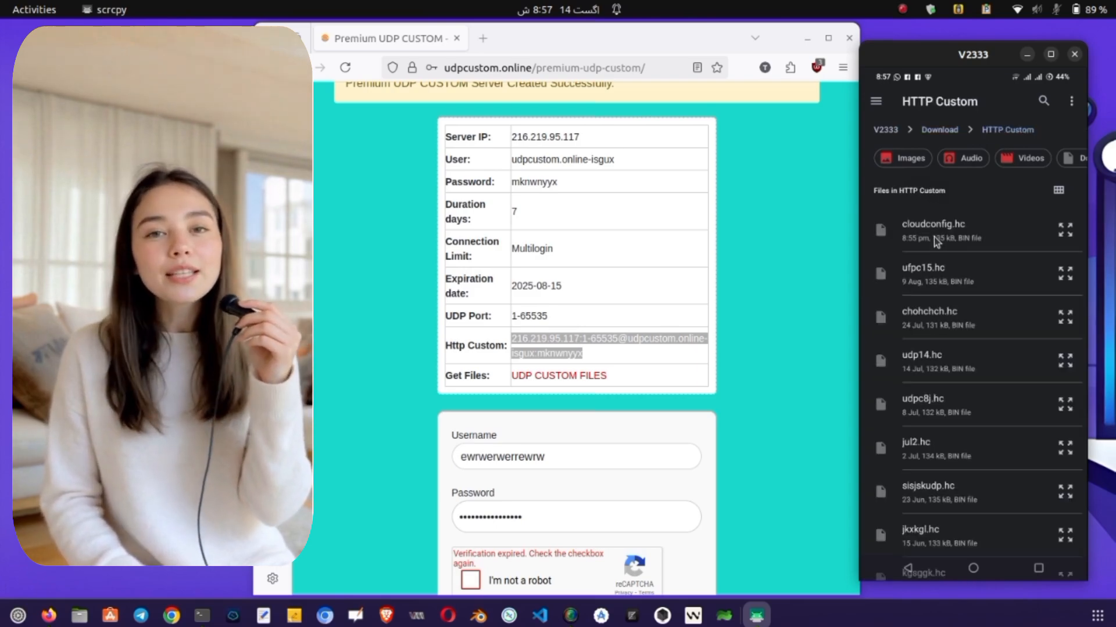
left_click(934, 230)
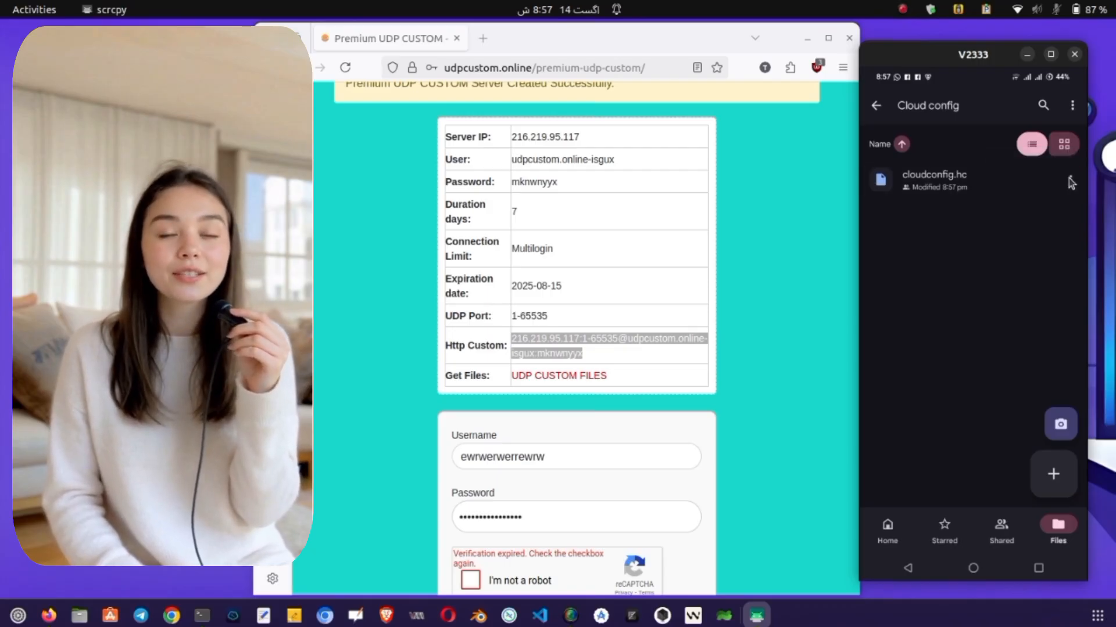
mouse_move(1071, 180)
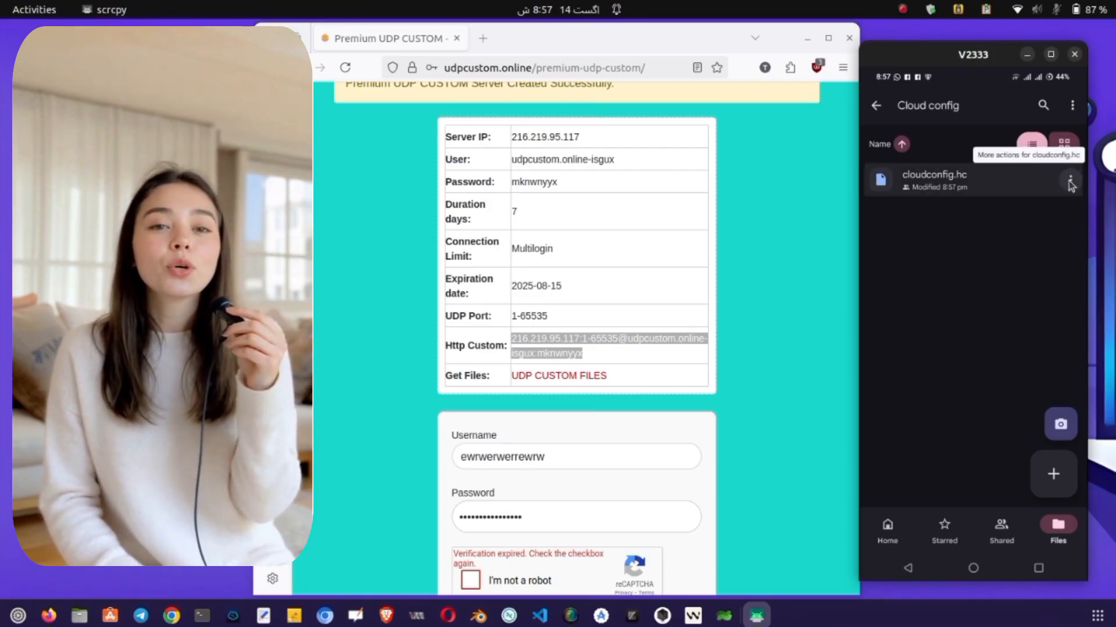
Set cloudconfig.hc access to anyone with the link and copy its share link.
left_click(1071, 180)
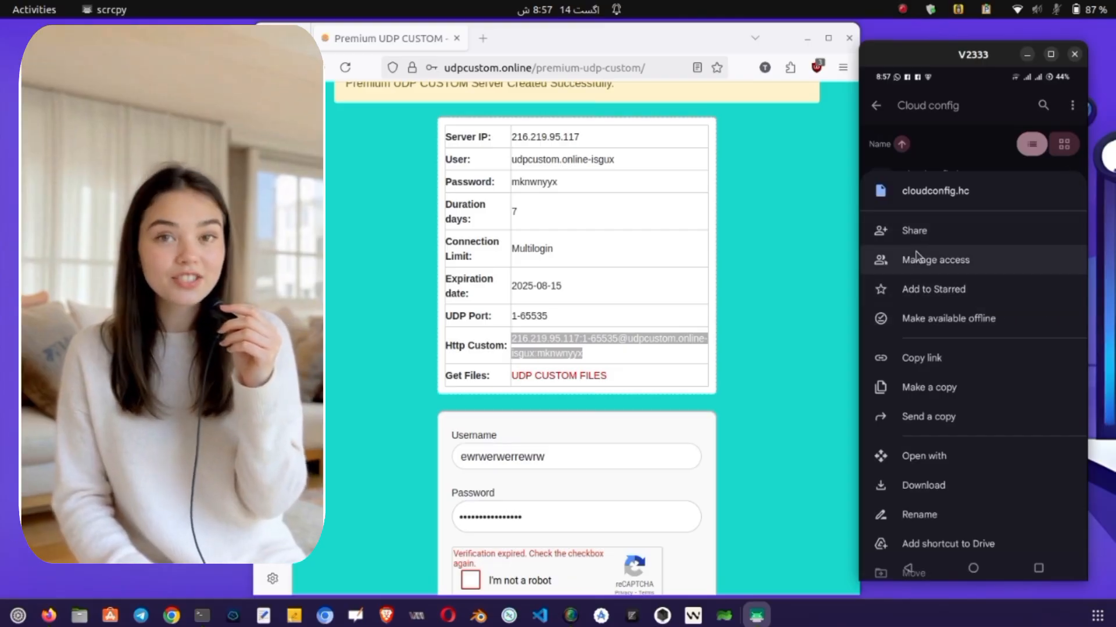
left_click(935, 260)
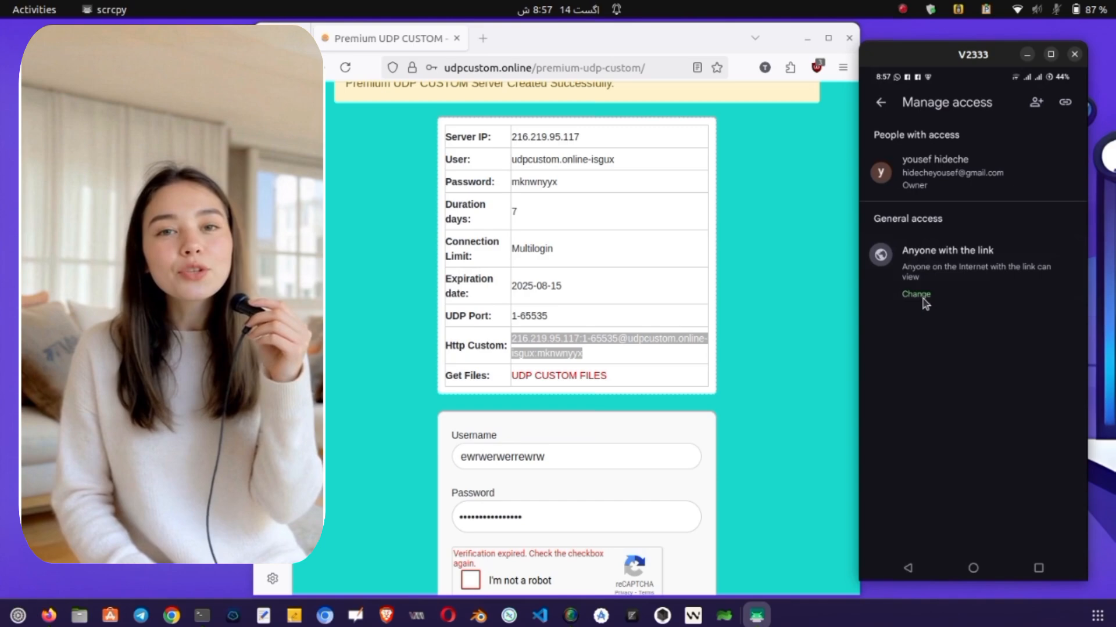
left_click(916, 294)
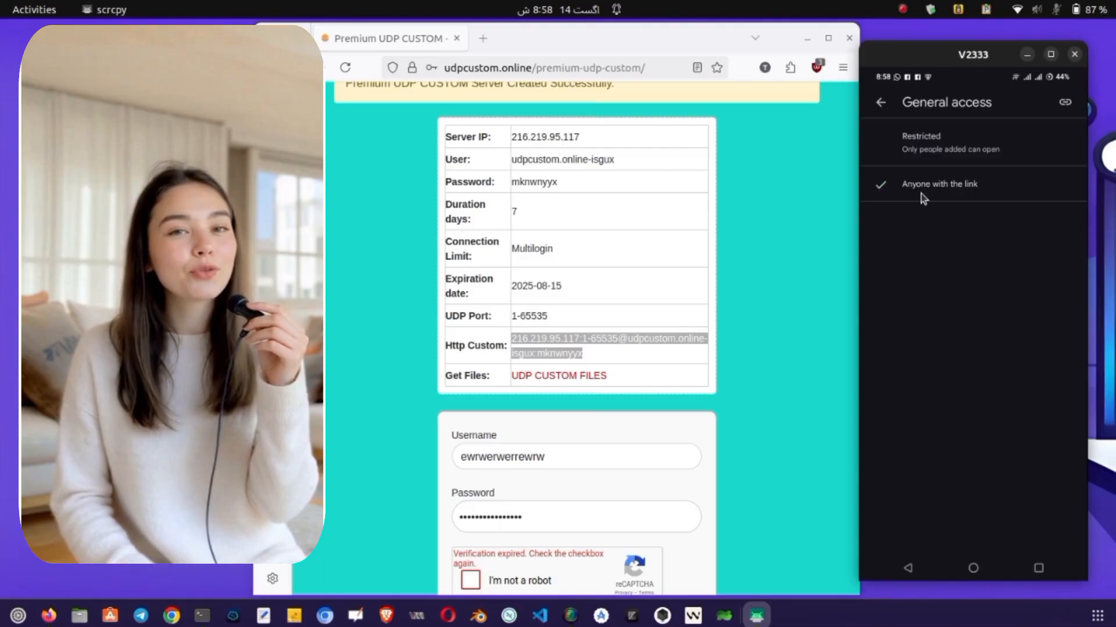
left_click(939, 184)
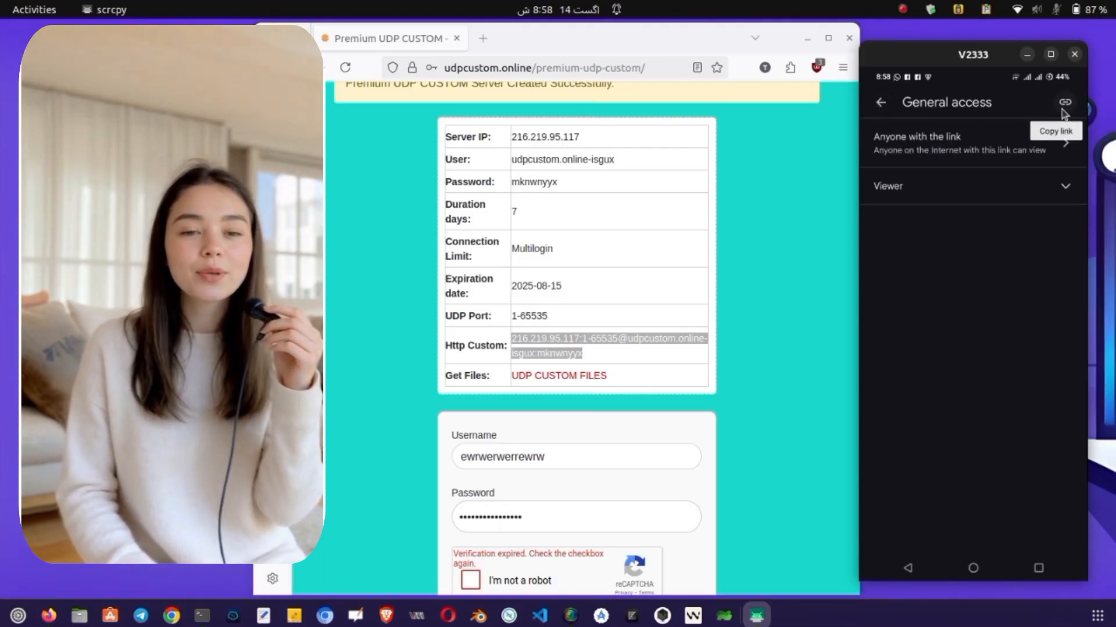
left_click(1064, 102)
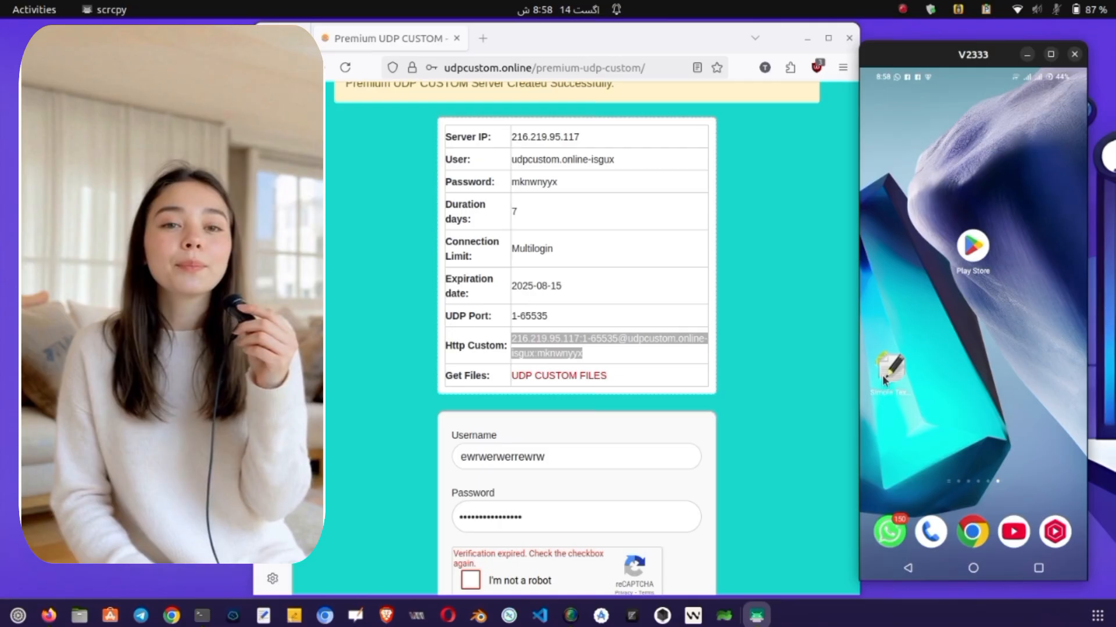
Build the direct-download URL using file id 14F4vyU5sduo5S1BdVn61vJ-aOQR4S8Nh in Simple Text Editor.
double_click(889, 370)
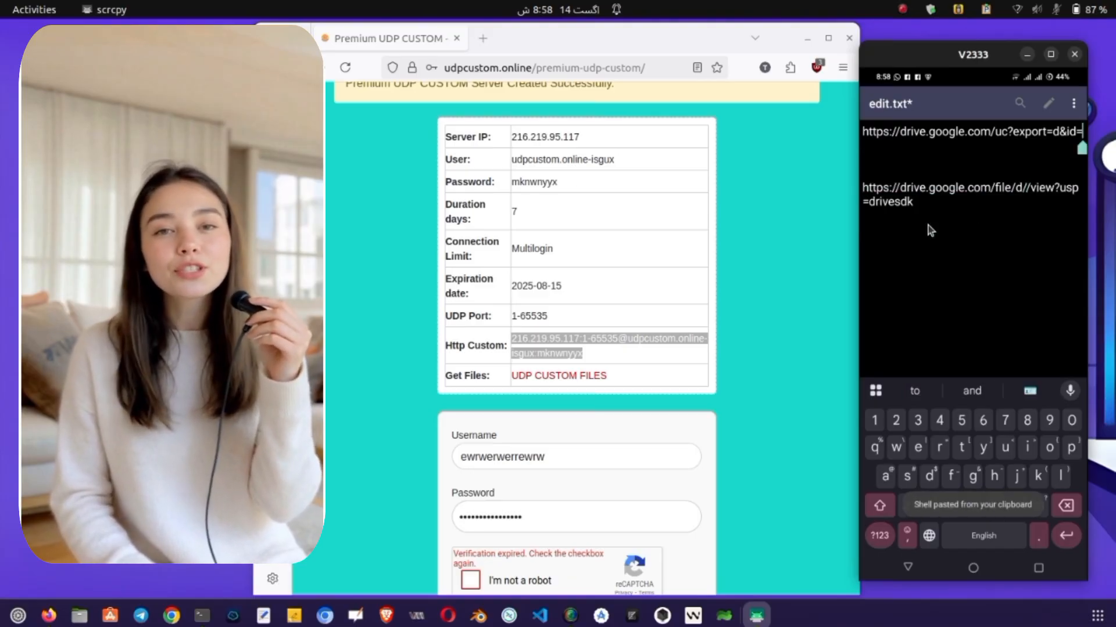
type("14F4vyU5sduo5S1BdVn61vJ-aOQR4S8Nh")
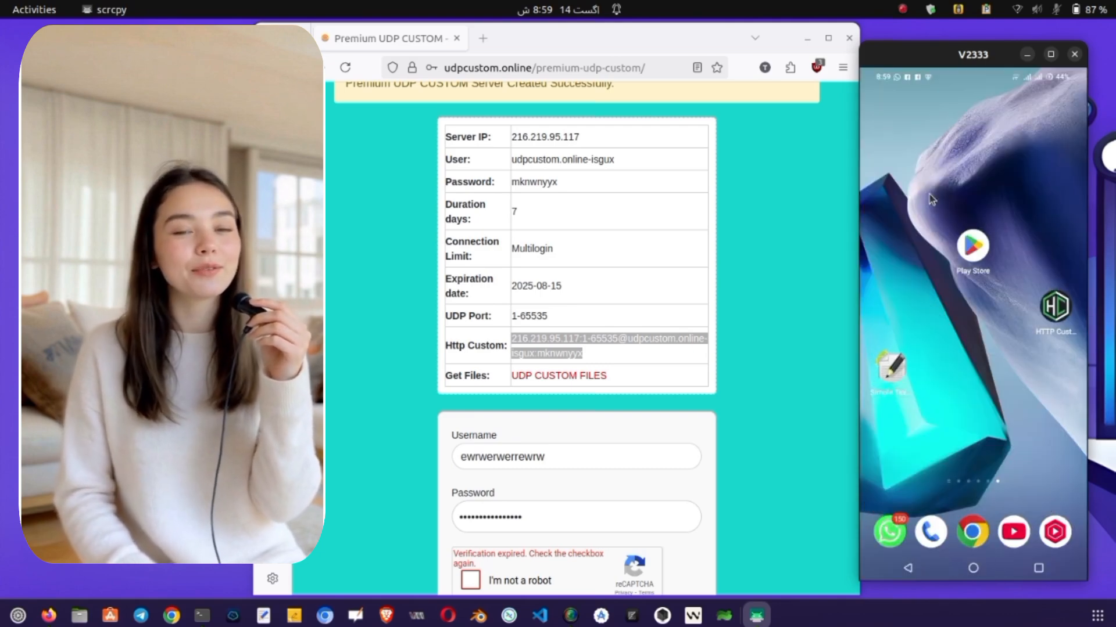
left_click(1056, 308)
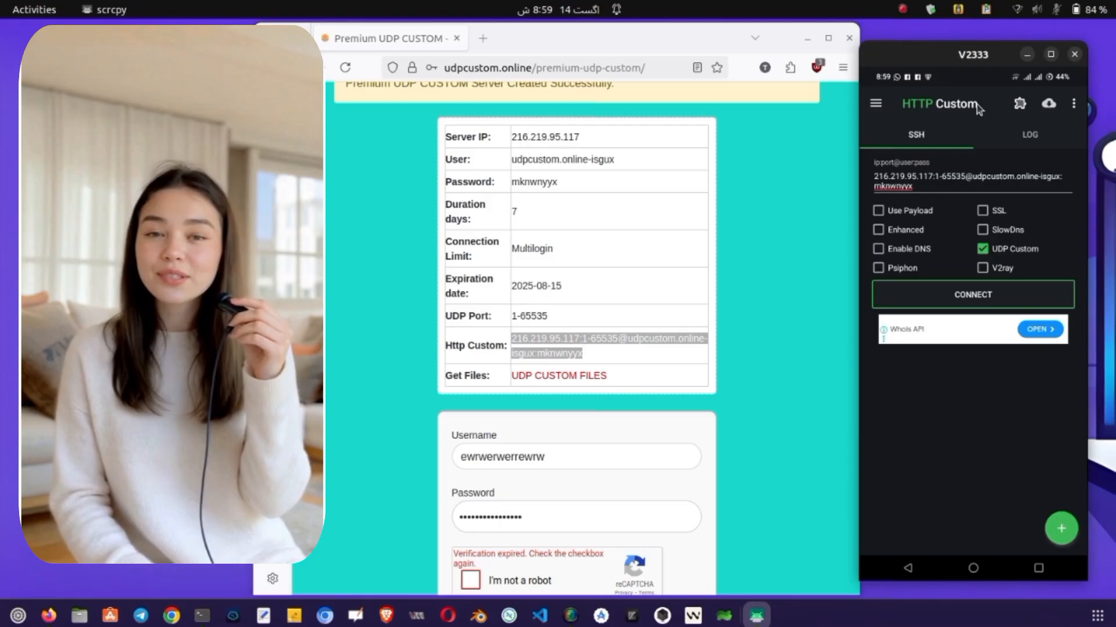
left_click(875, 104)
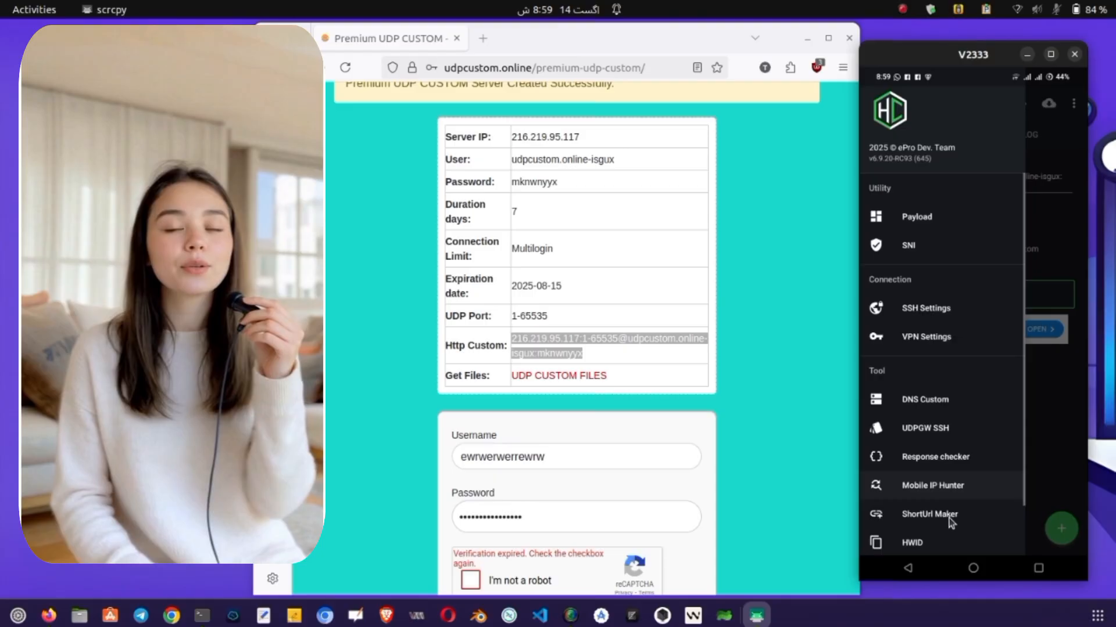
left_click(929, 514)
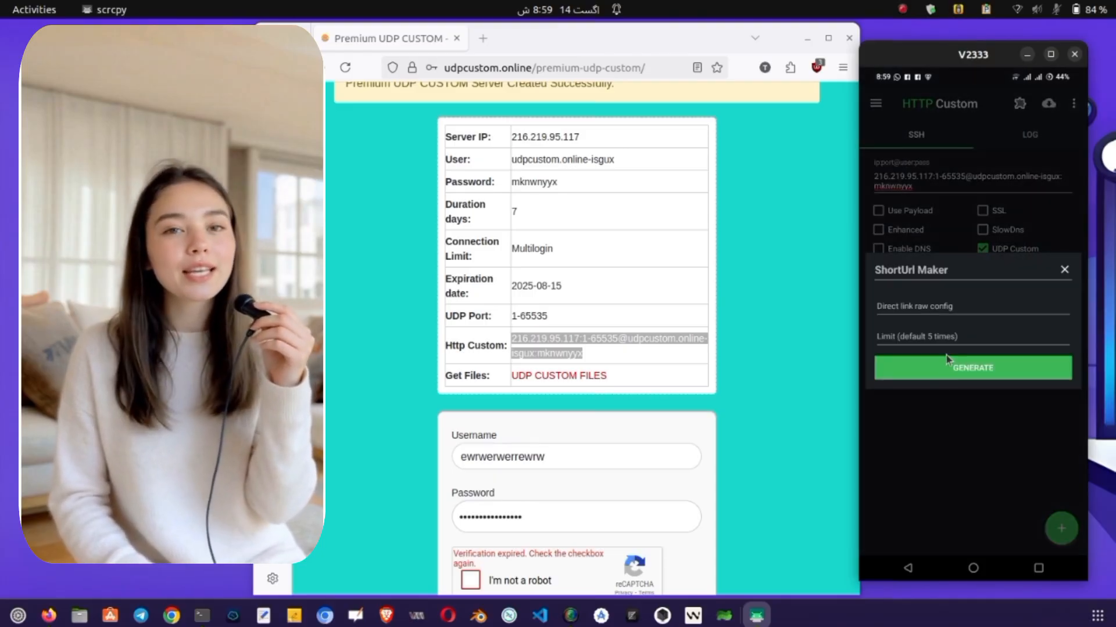
left_click(972, 313)
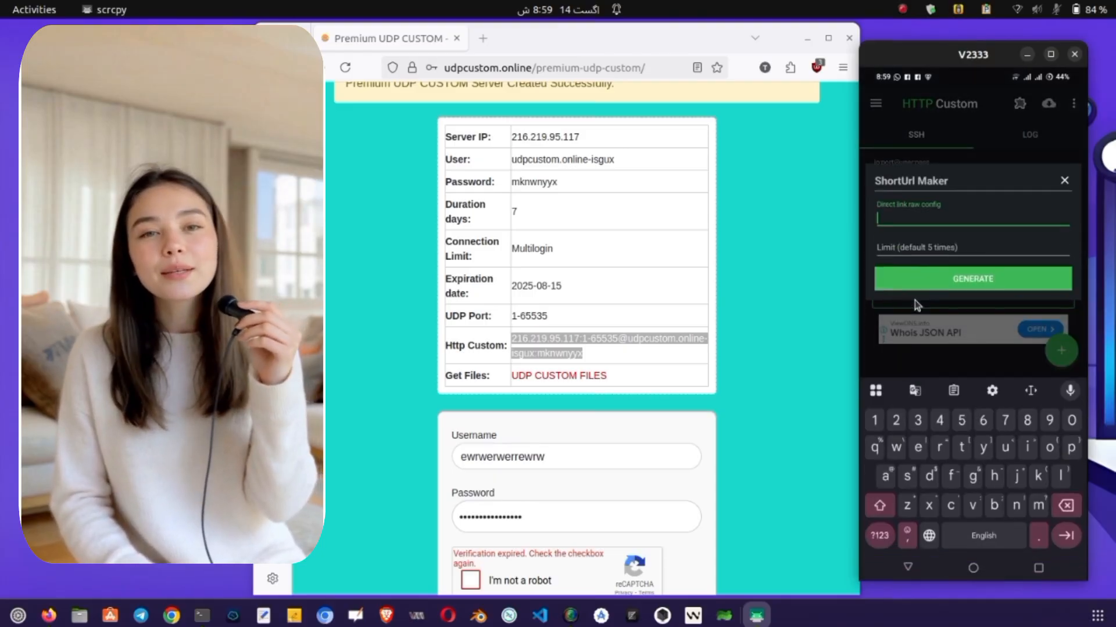
left_click(973, 219)
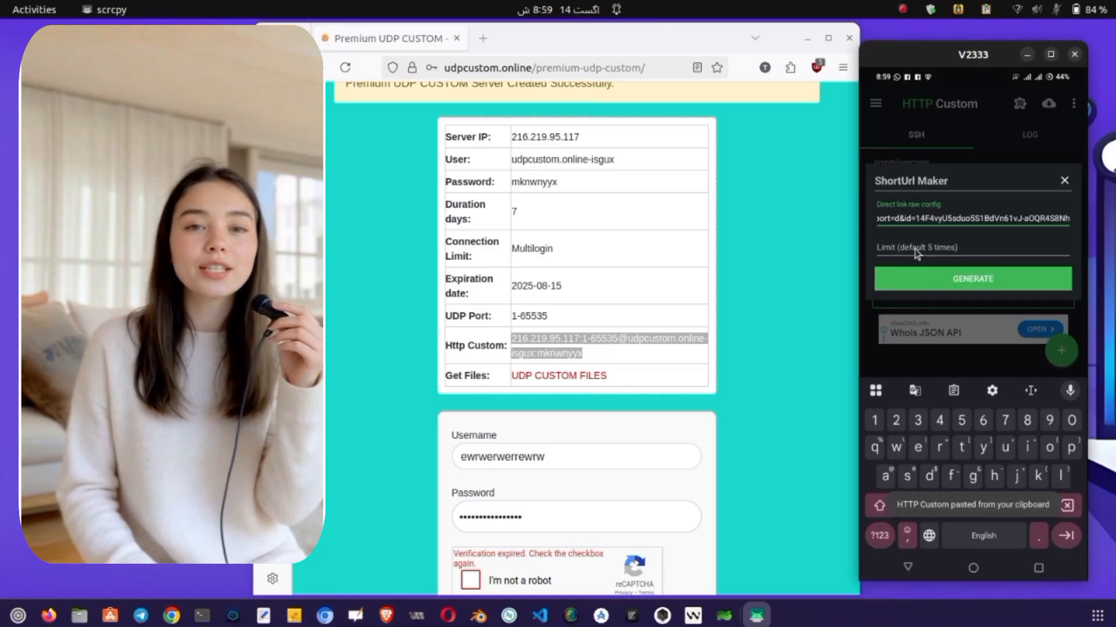
left_click(967, 270)
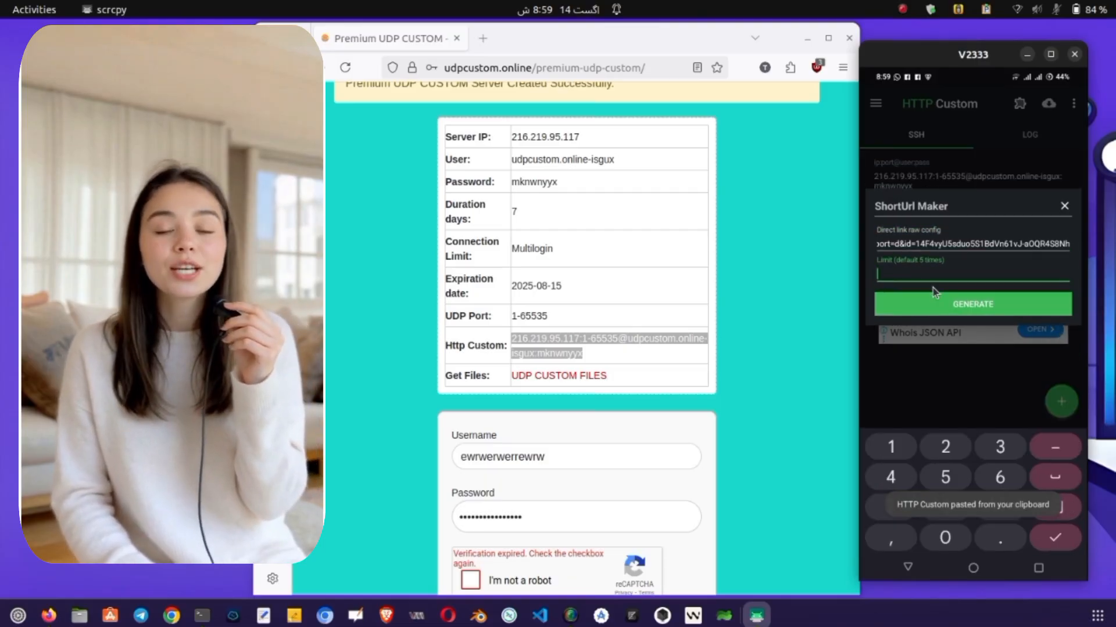
left_click(1064, 206)
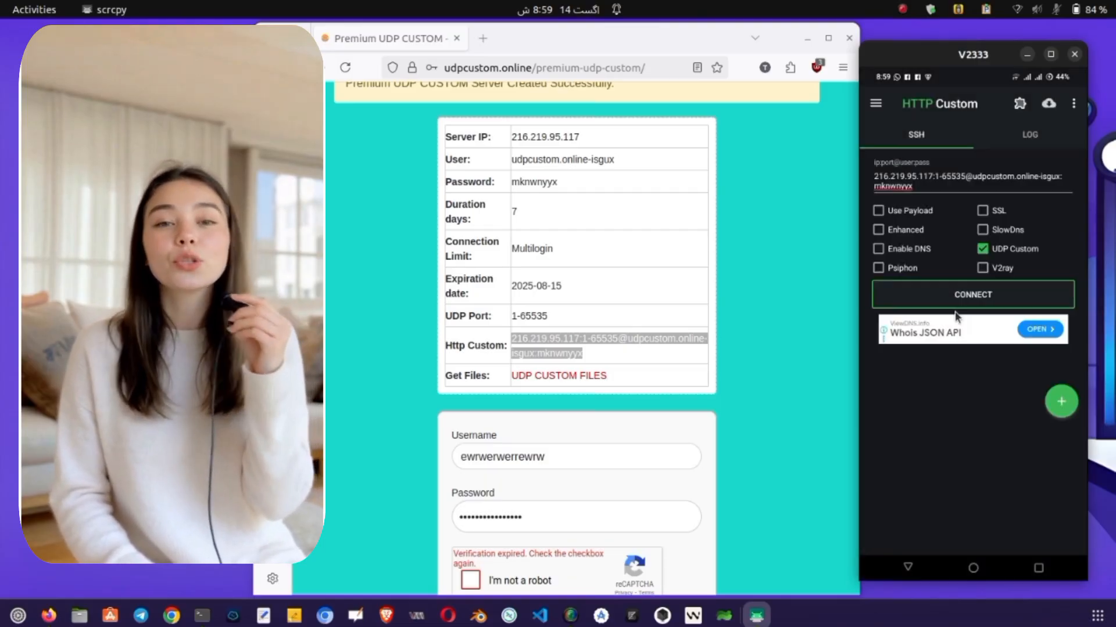
left_click(972, 295)
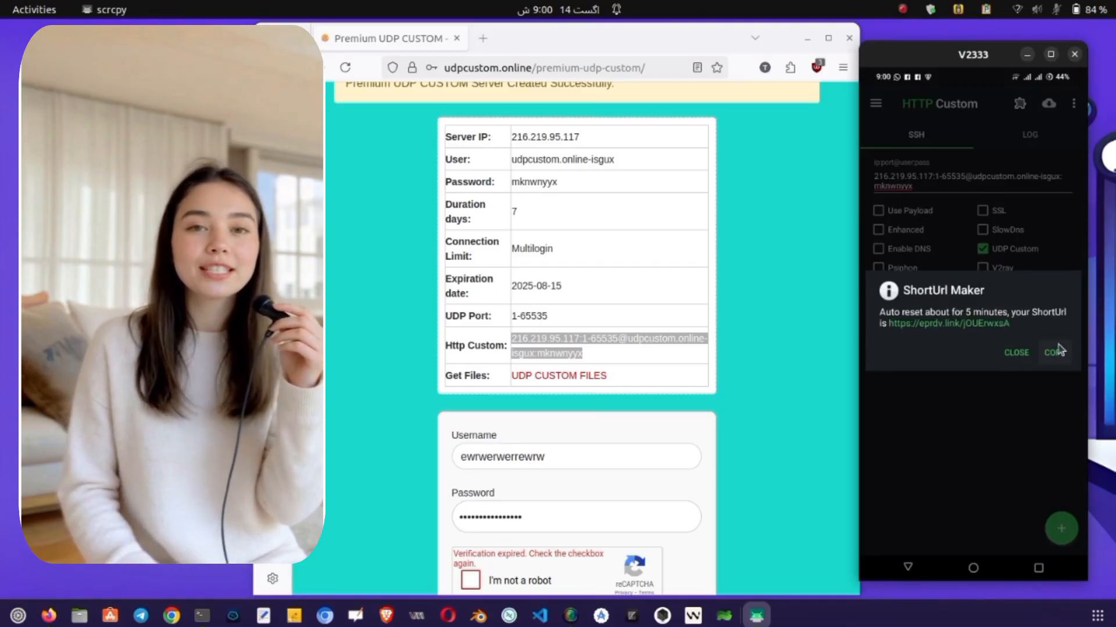
left_click(1056, 352)
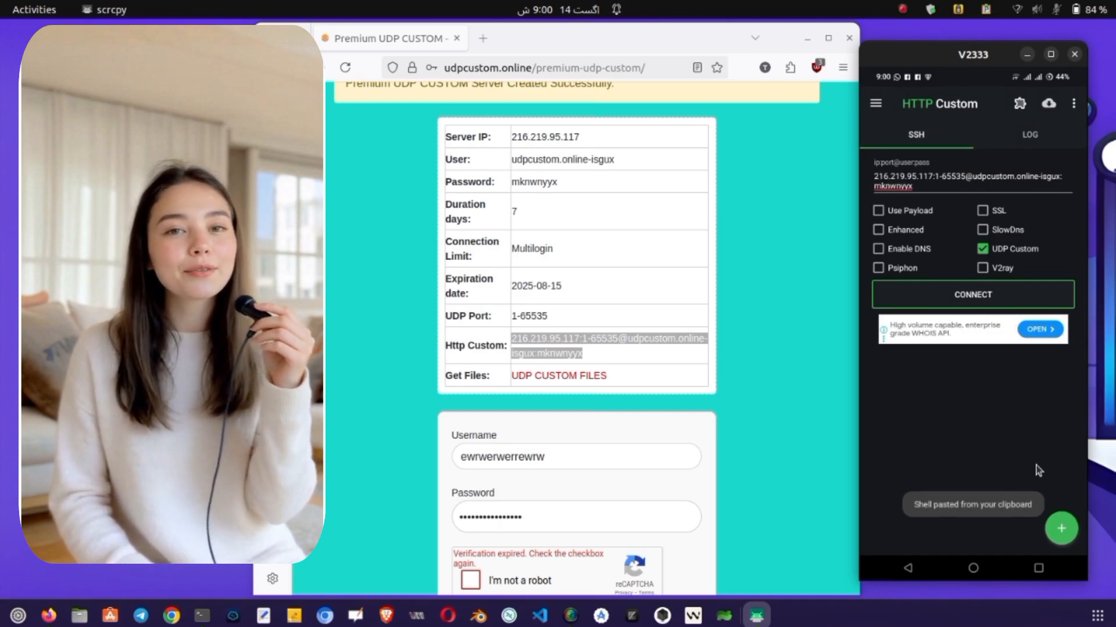
left_click(1061, 528)
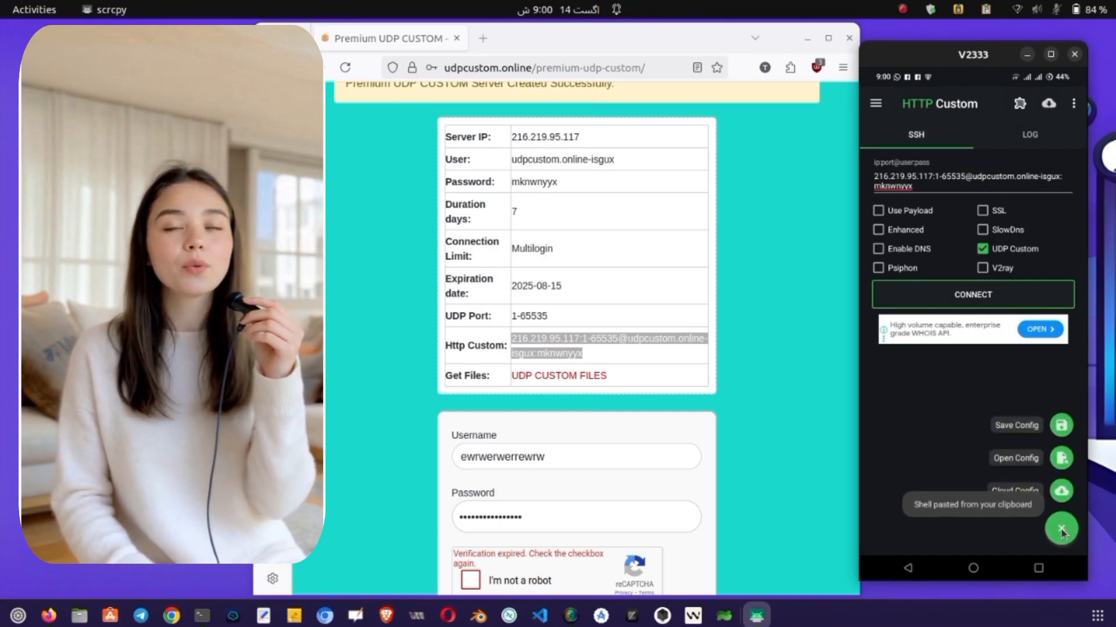
left_click(1061, 528)
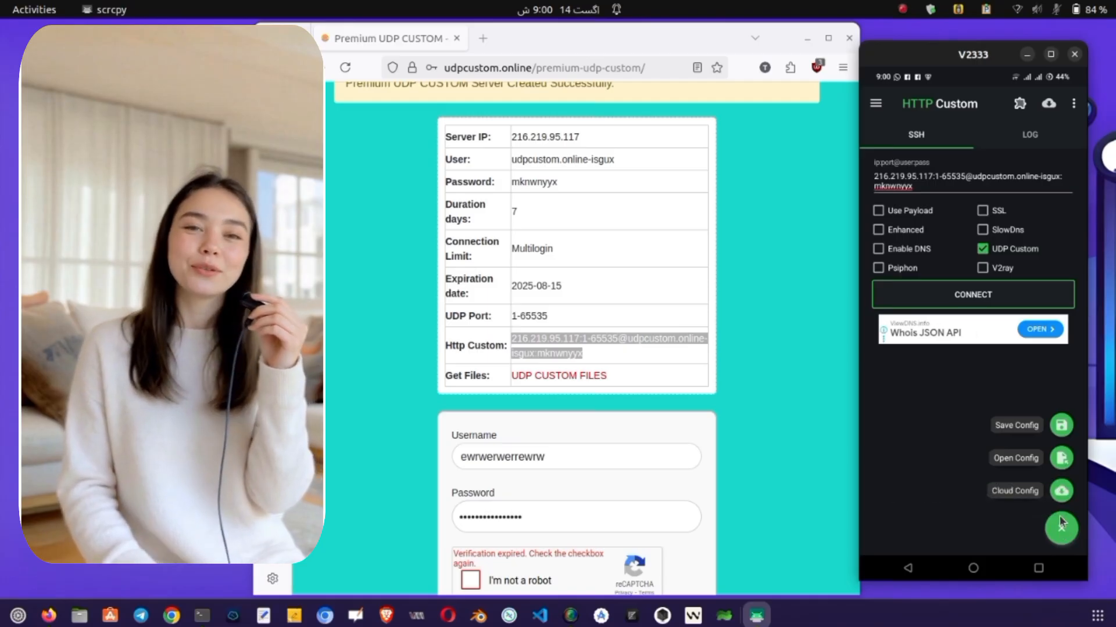
left_click(1014, 491)
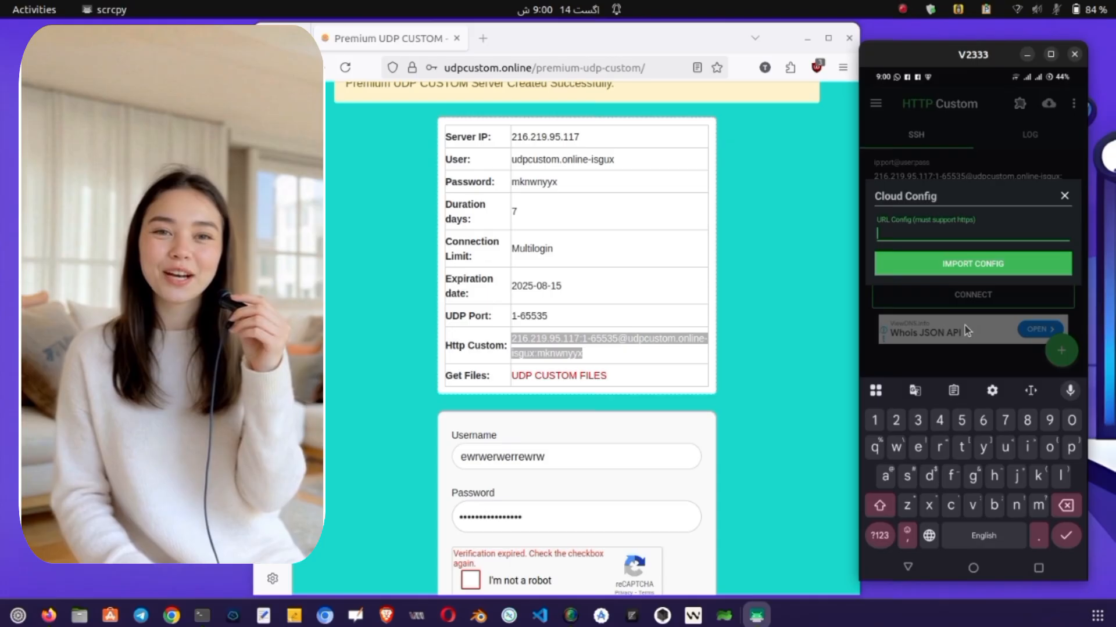
type("https://eprdv.link/jOUErwxsA")
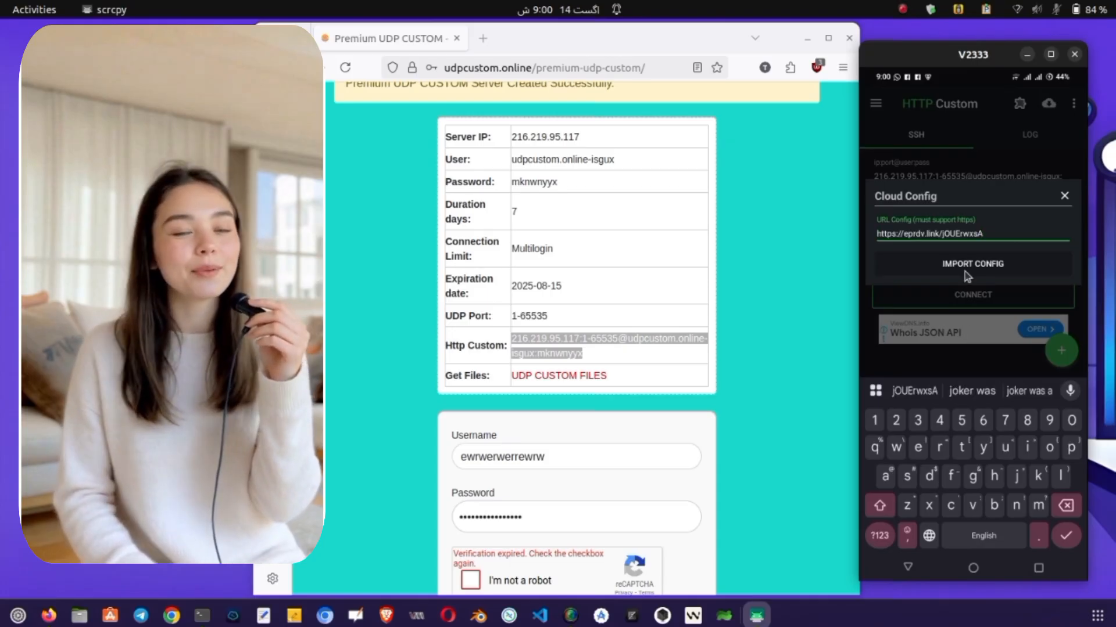
left_click(972, 263)
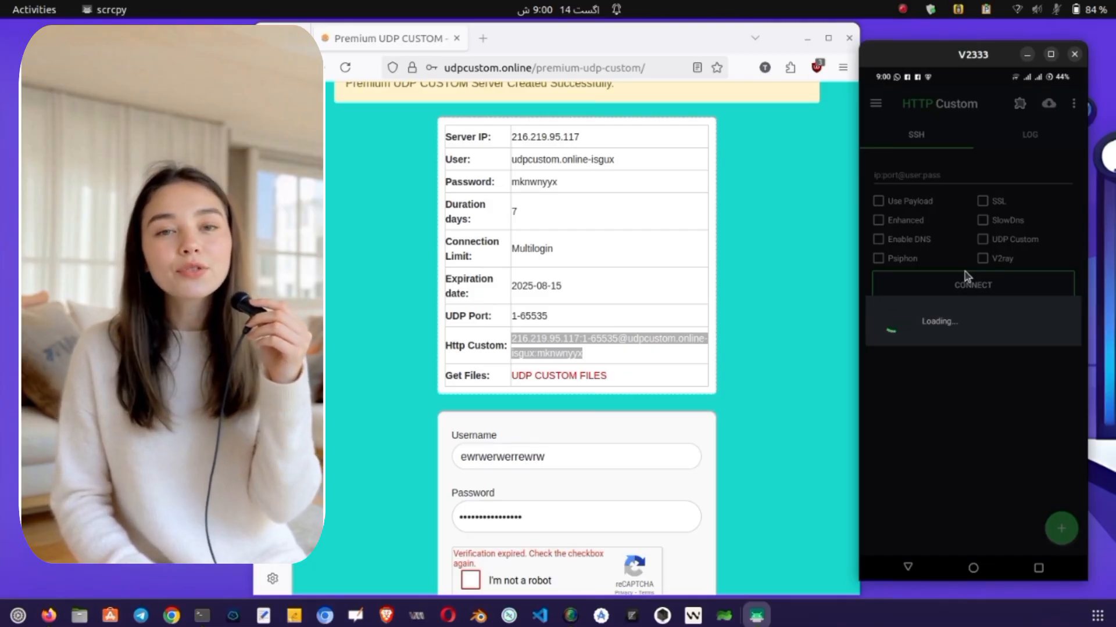
Connect using the loaded UDP Custom cloud config.
left_click(982, 206)
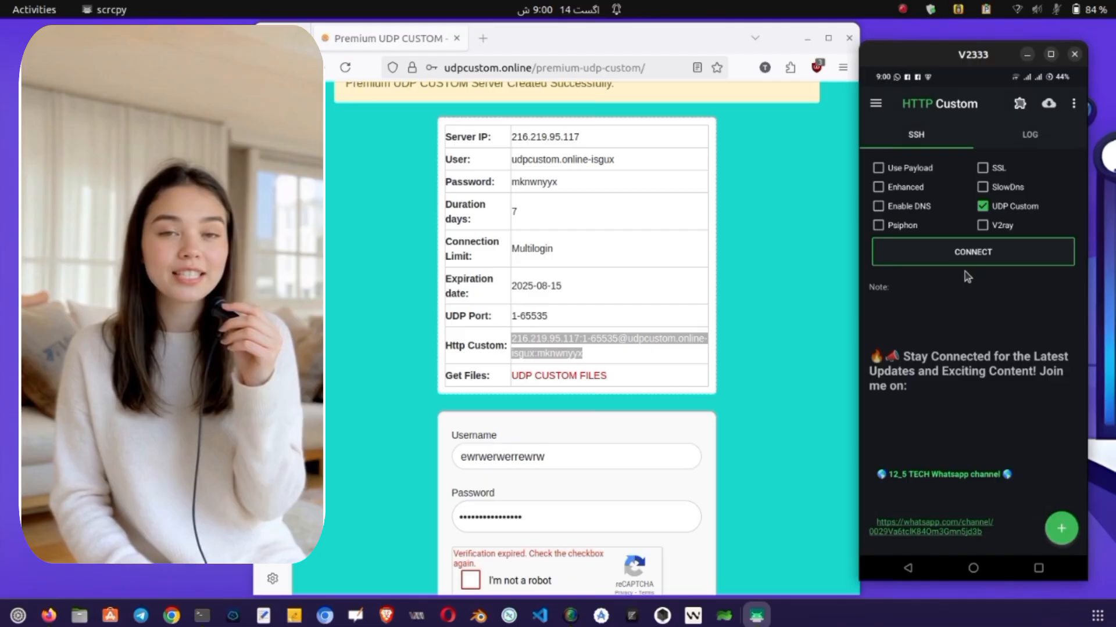
left_click(972, 251)
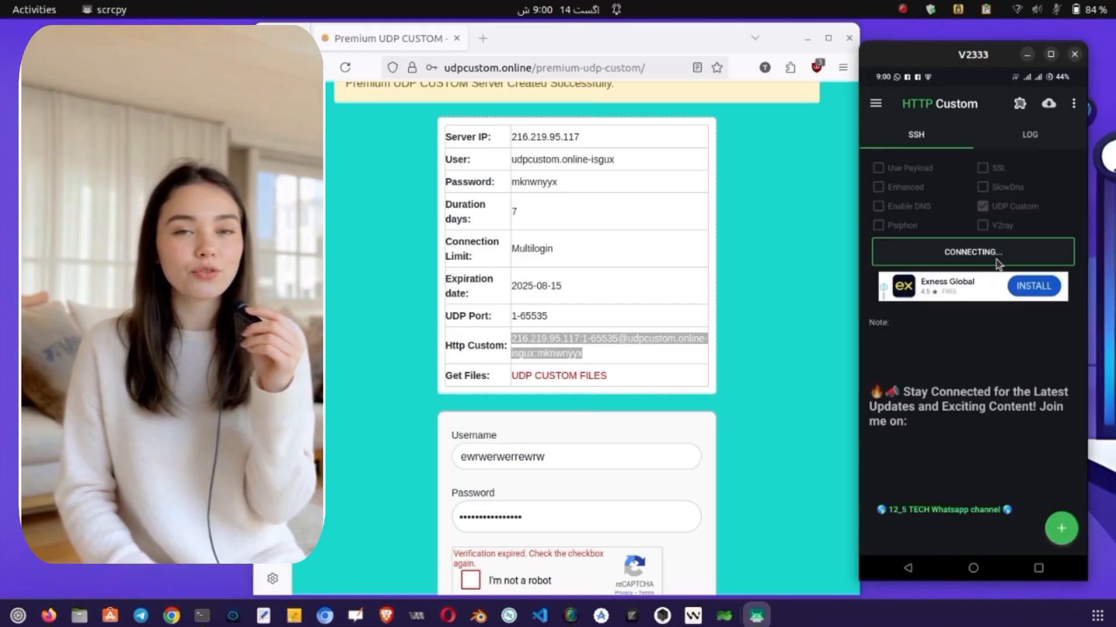